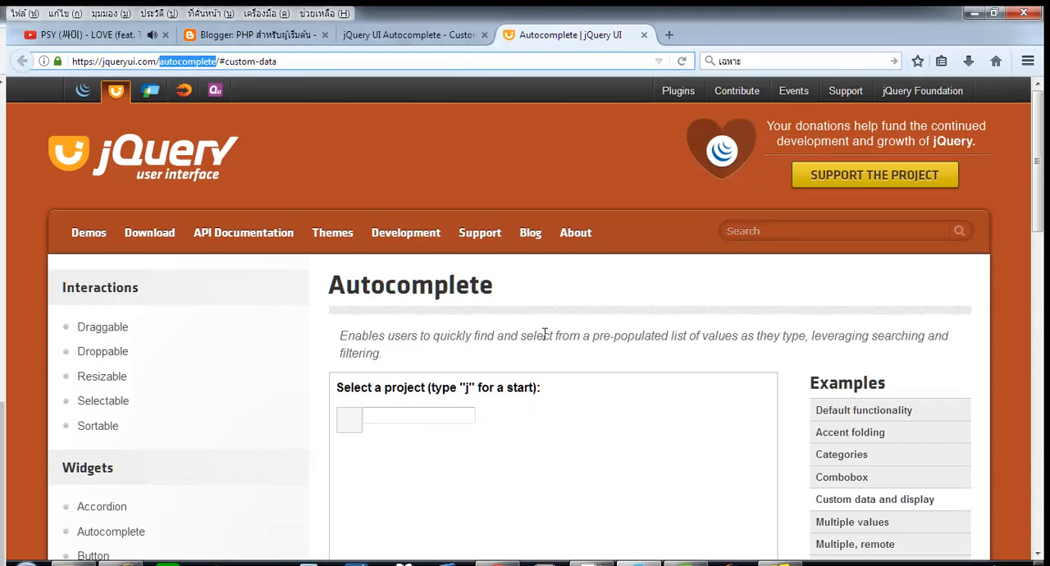
Step: Reveal the source of the Custom data and display demo and scroll through it
scroll(down, 3)
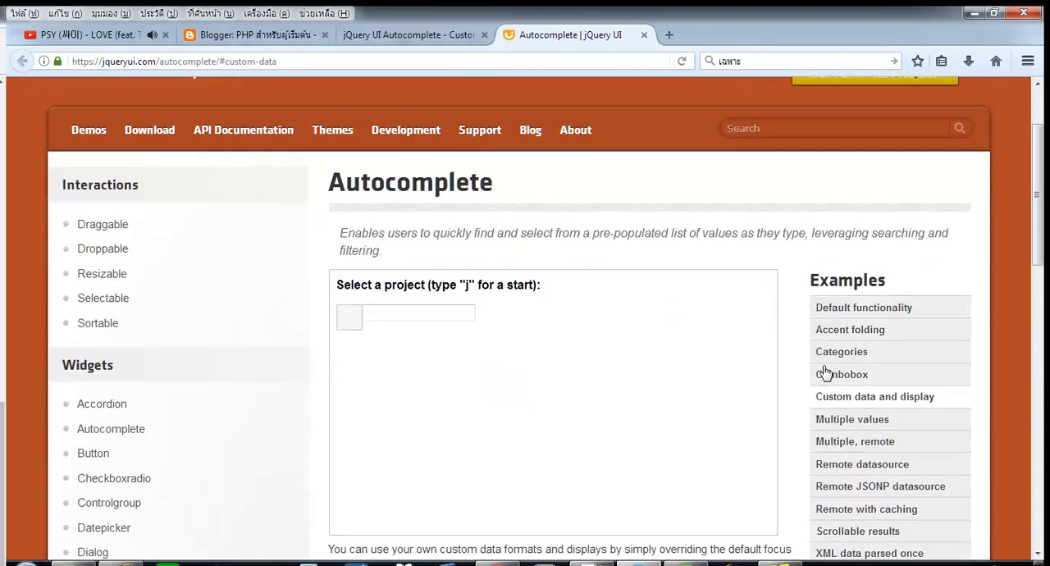
scroll(down, 3)
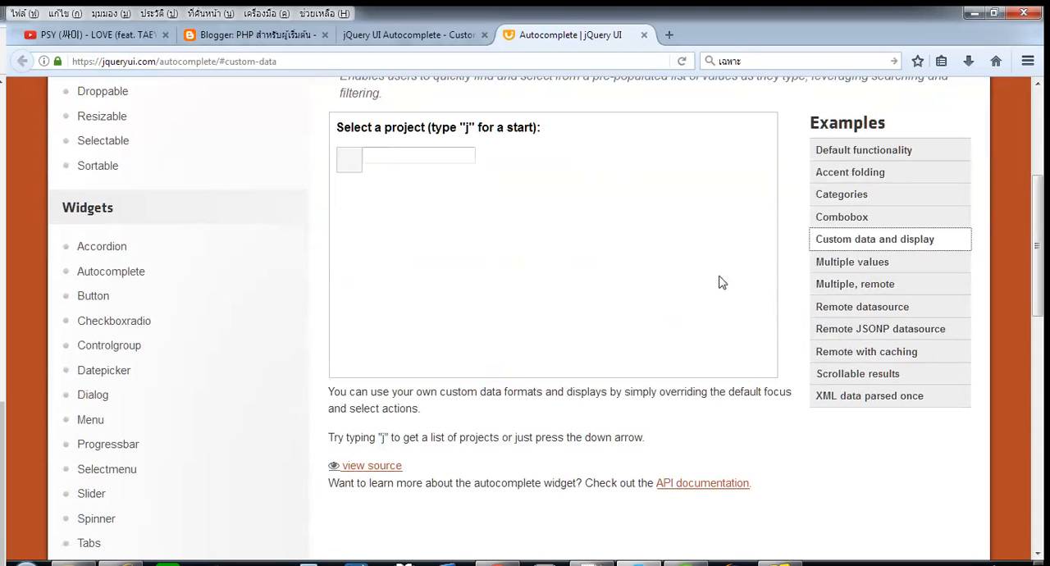
click(370, 466)
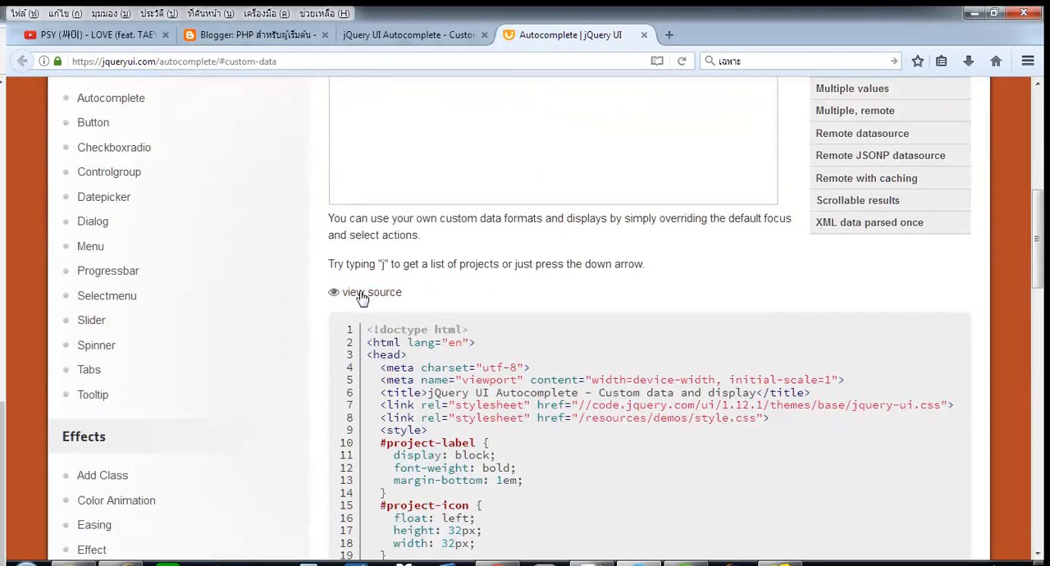
scroll(down, 3)
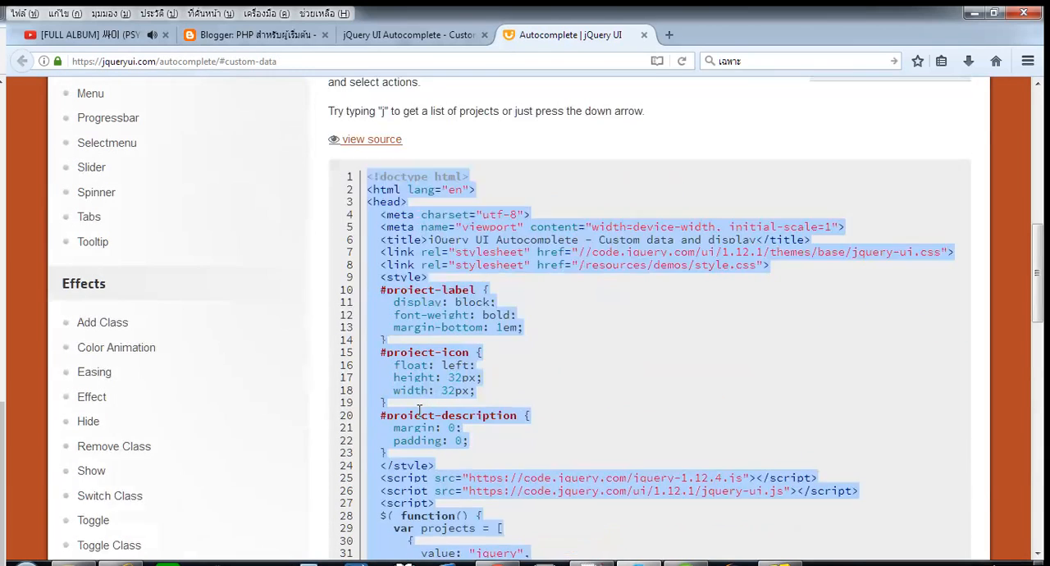
scroll(down, 3)
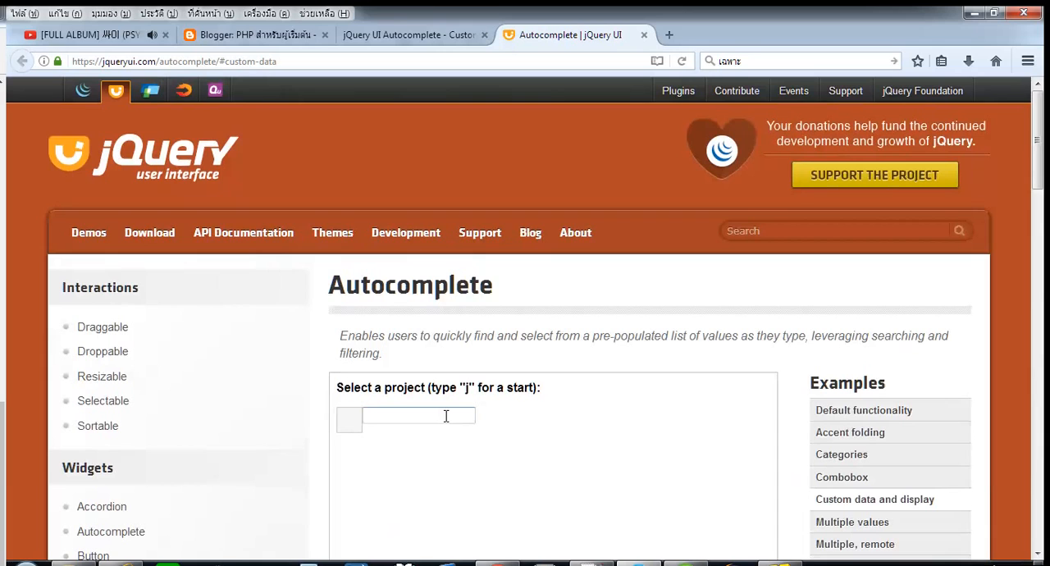
Step: Enter 'jQuery' in the demo field, choose the jQuery suggestion, then go to the local autocomplete page
text(j)
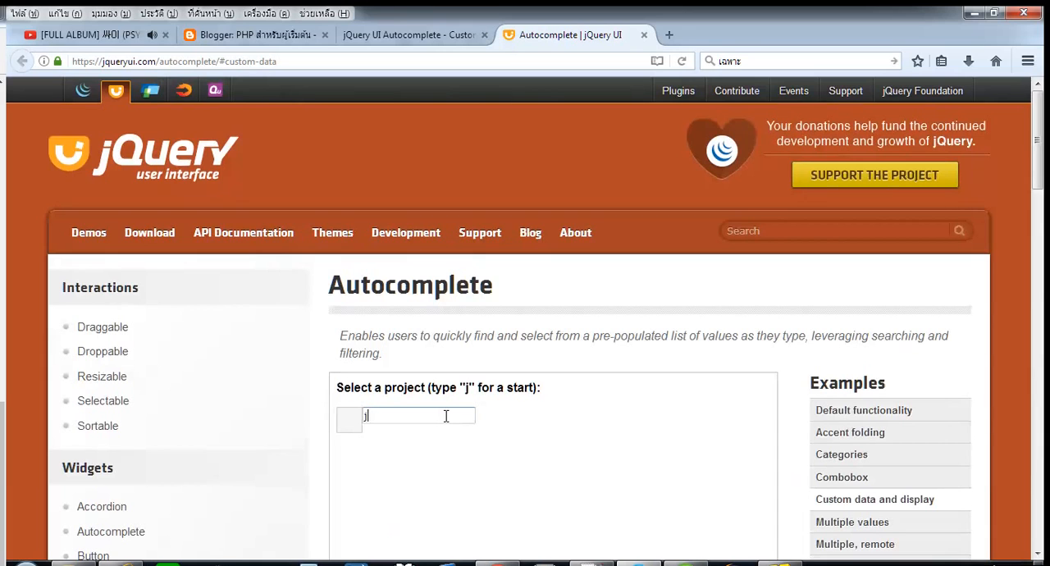
key(Backspace)
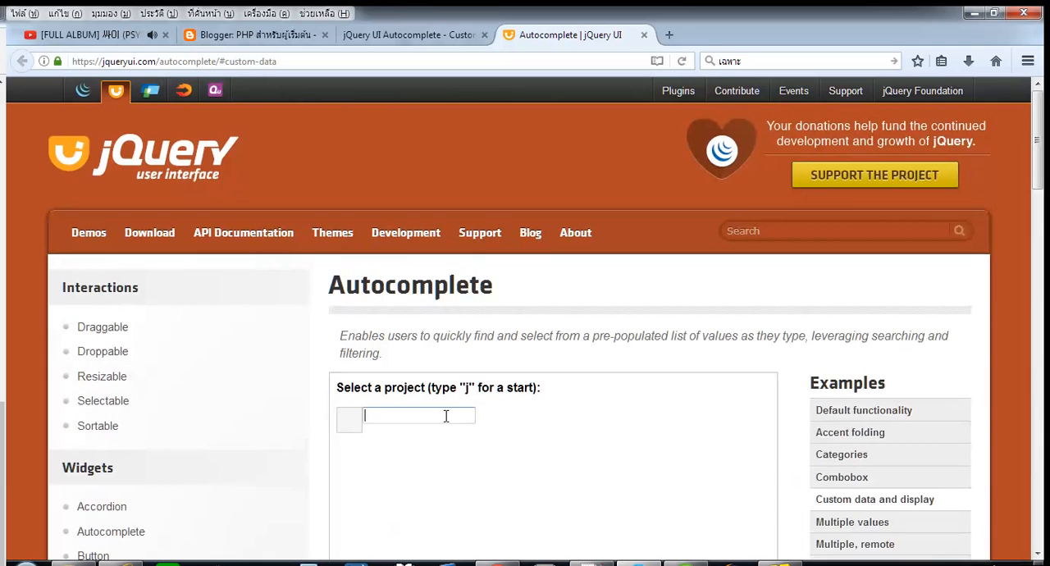
text(jQuery)
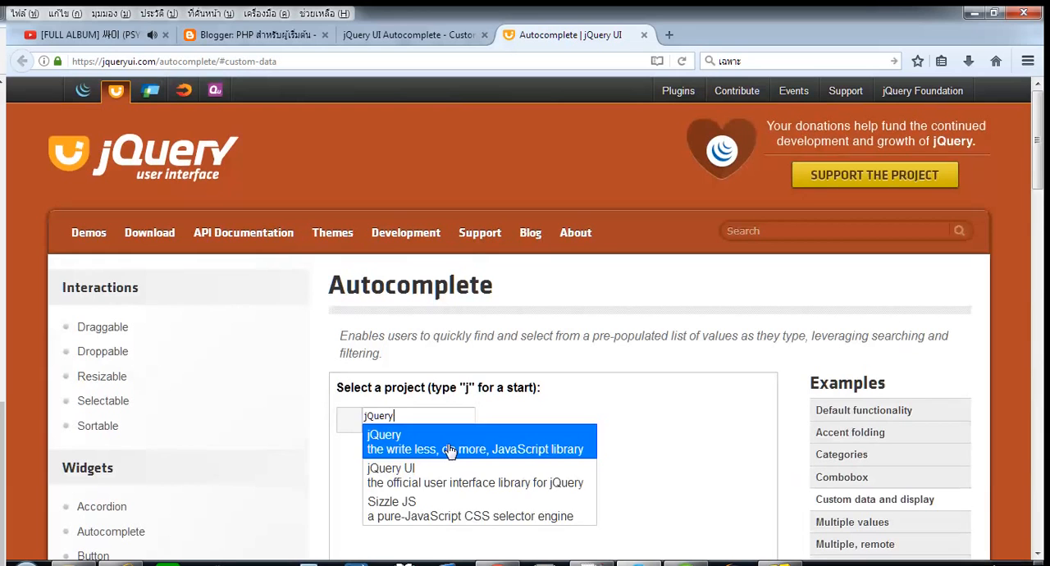
click(474, 441)
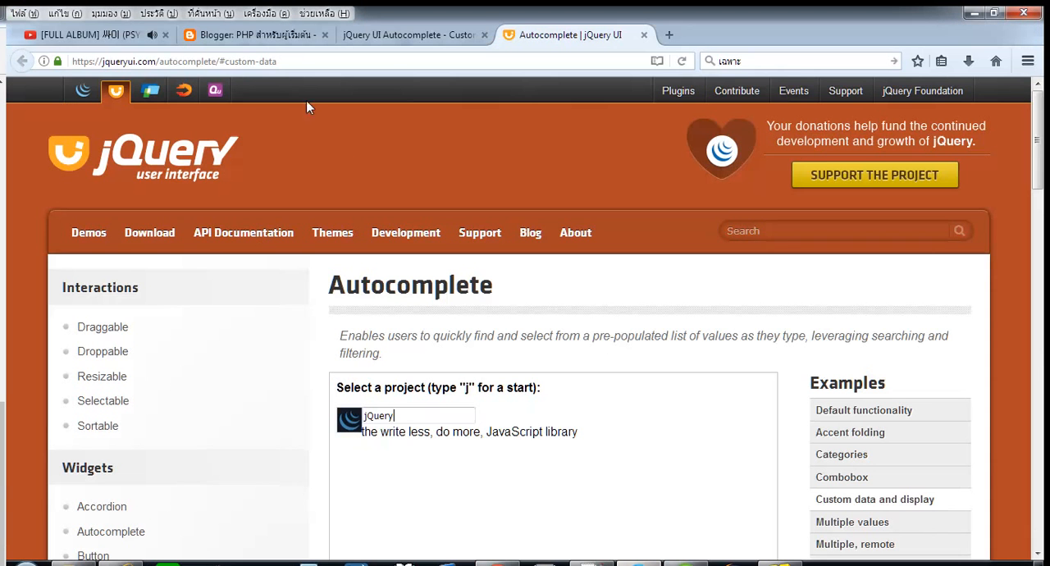
click(410, 34)
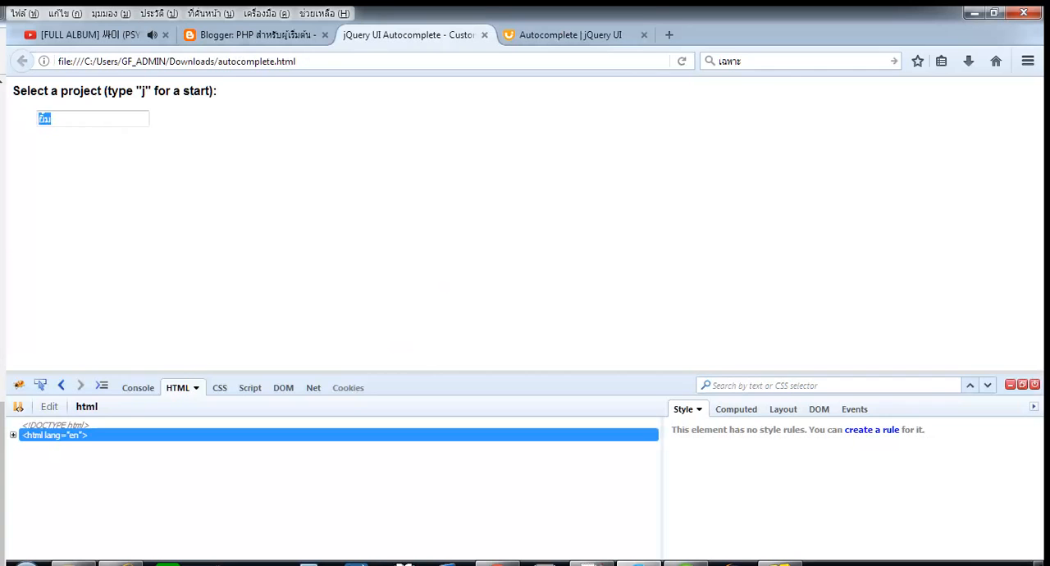
Step: Try 'j' in the local page's field and expand html and head in the inspector to see linked files
text(j)
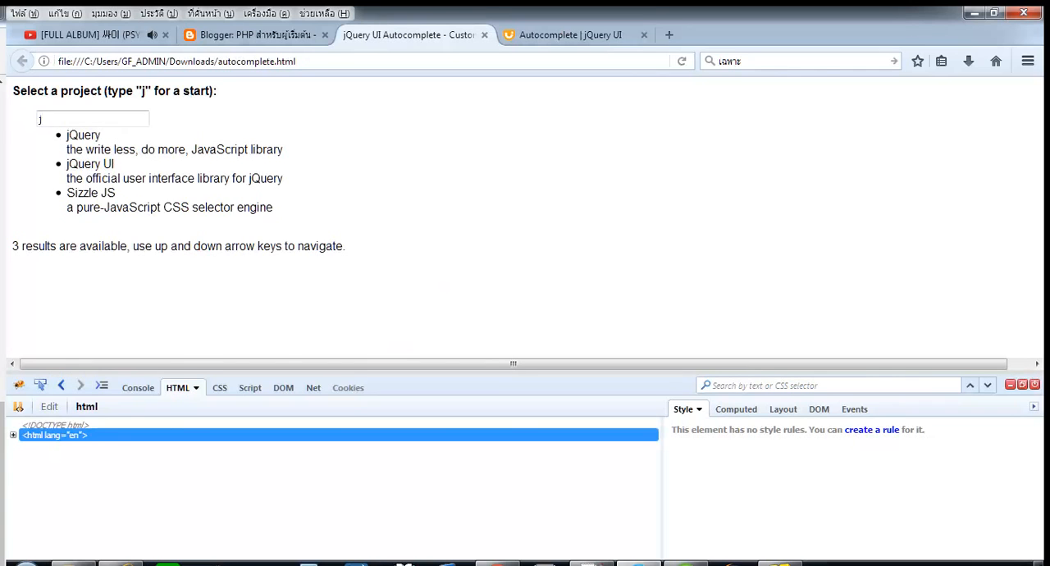
key(Backspace)
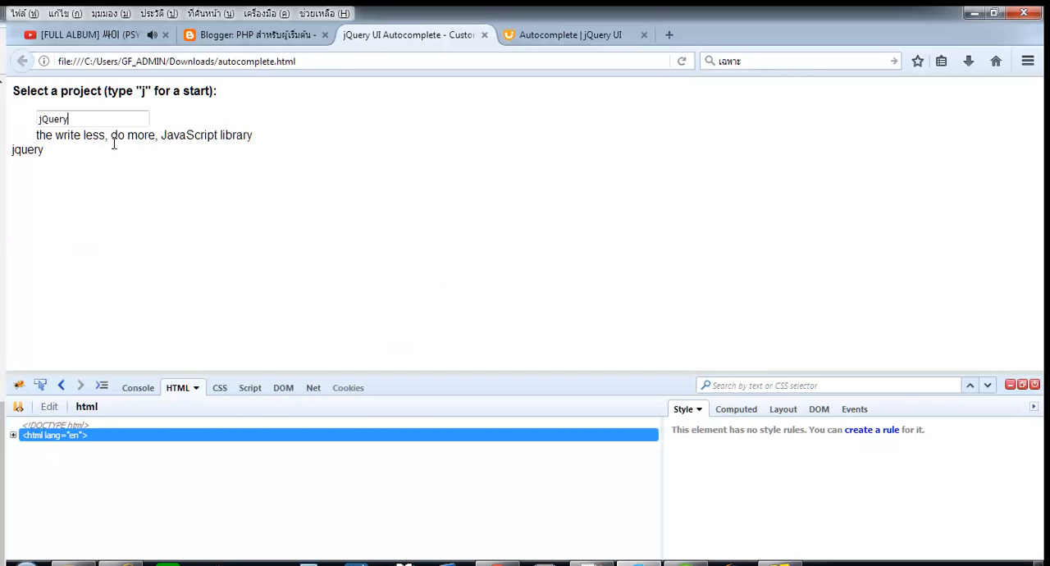
mouse_move(158, 205)
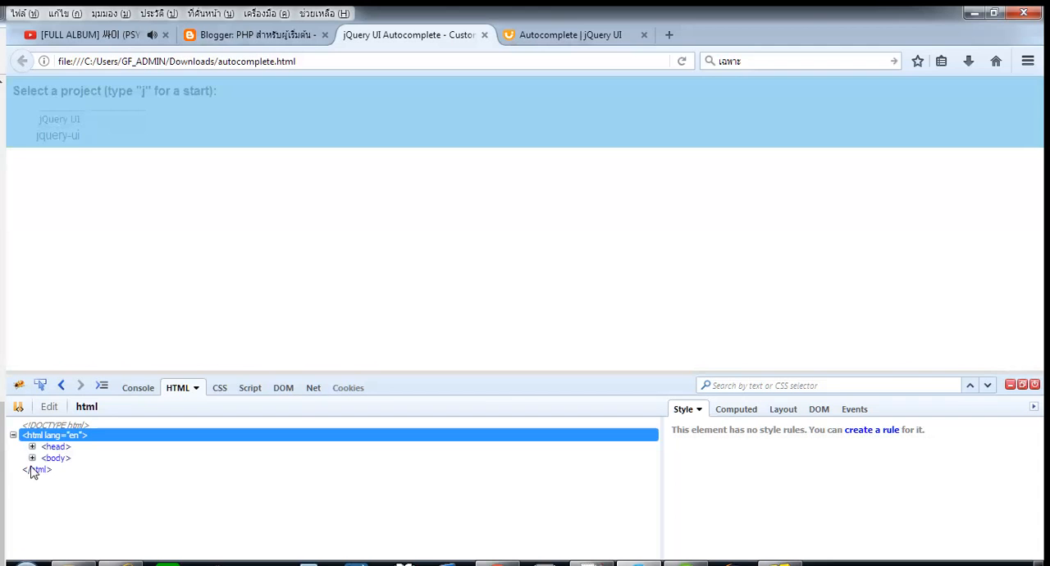
click(33, 447)
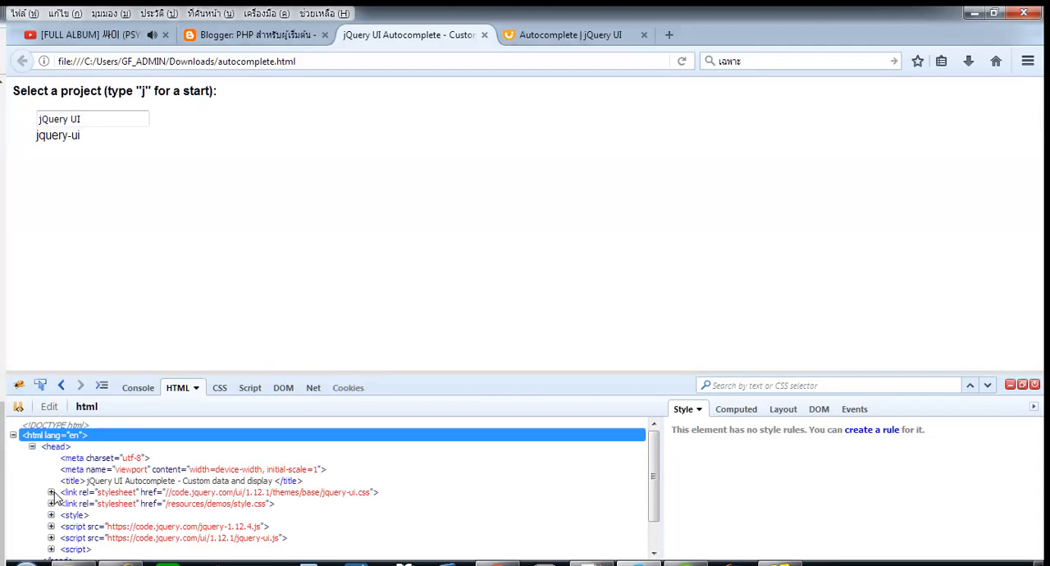
click(50, 492)
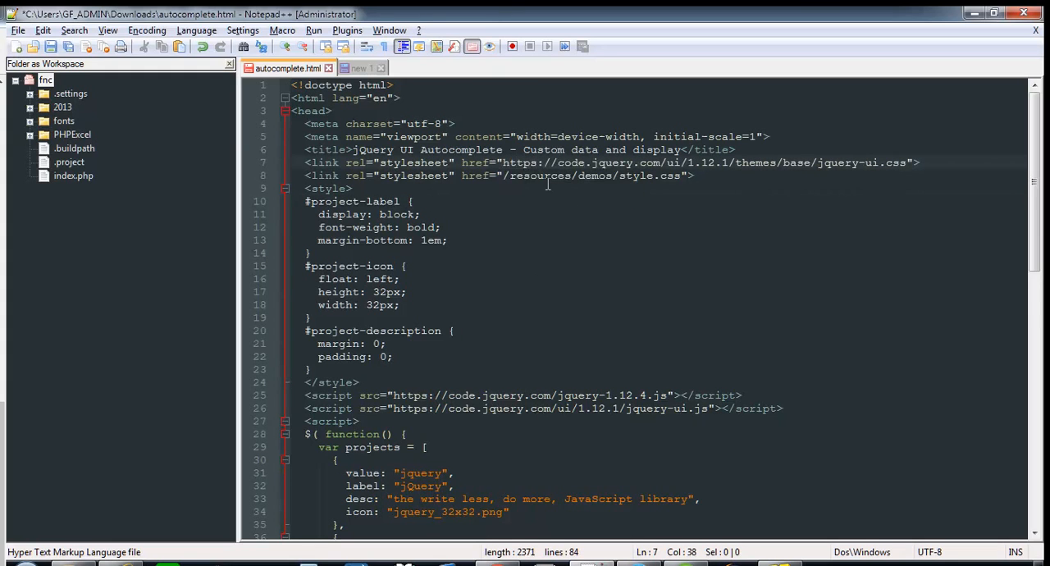
Step: Remove the /resources/demos/style.css link line and browse the Thai Wikipedia emoticon list
double_click(538, 176)
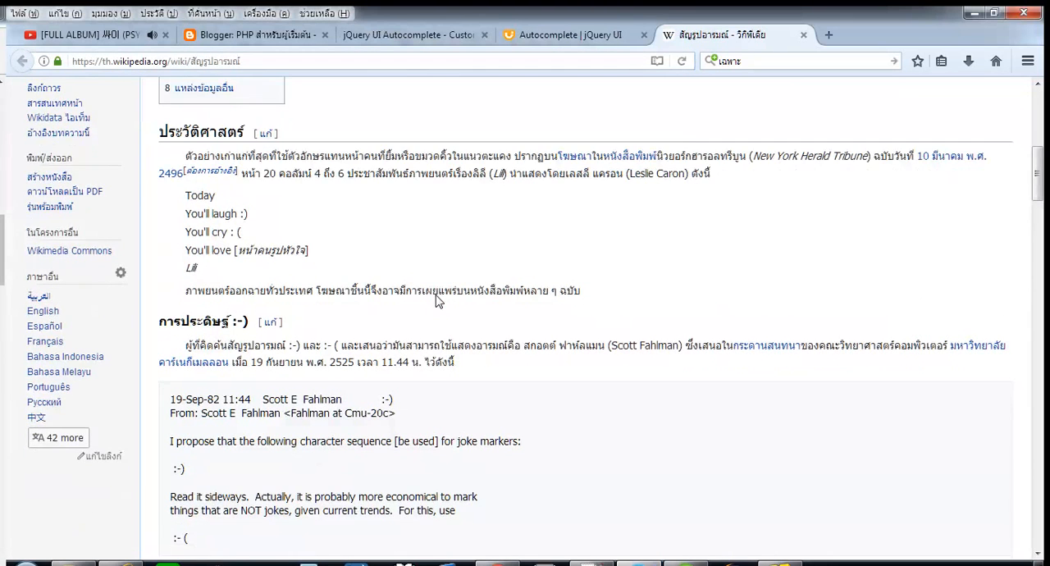
scroll(down, 3)
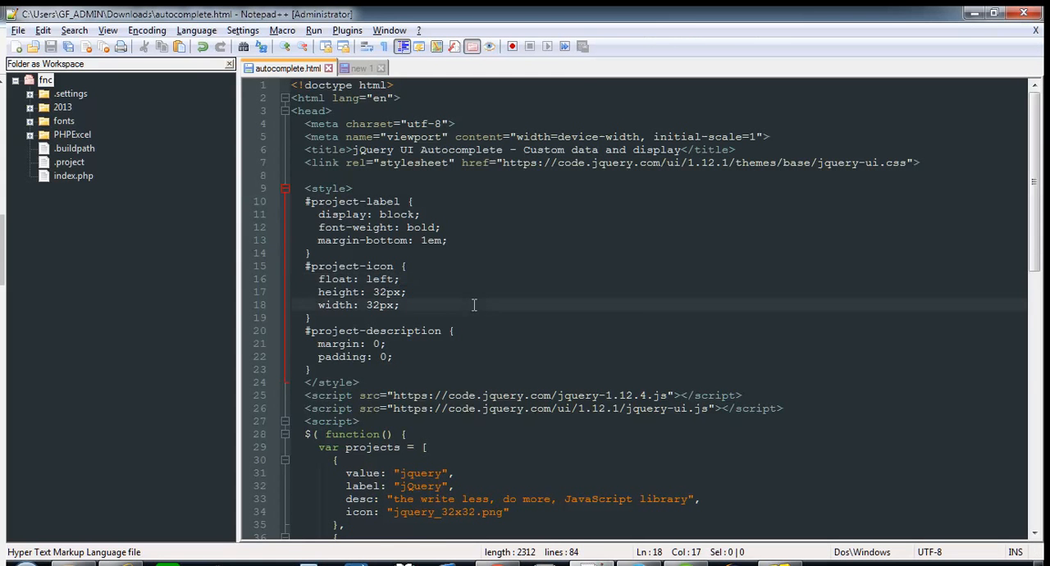
scroll(down, 3)
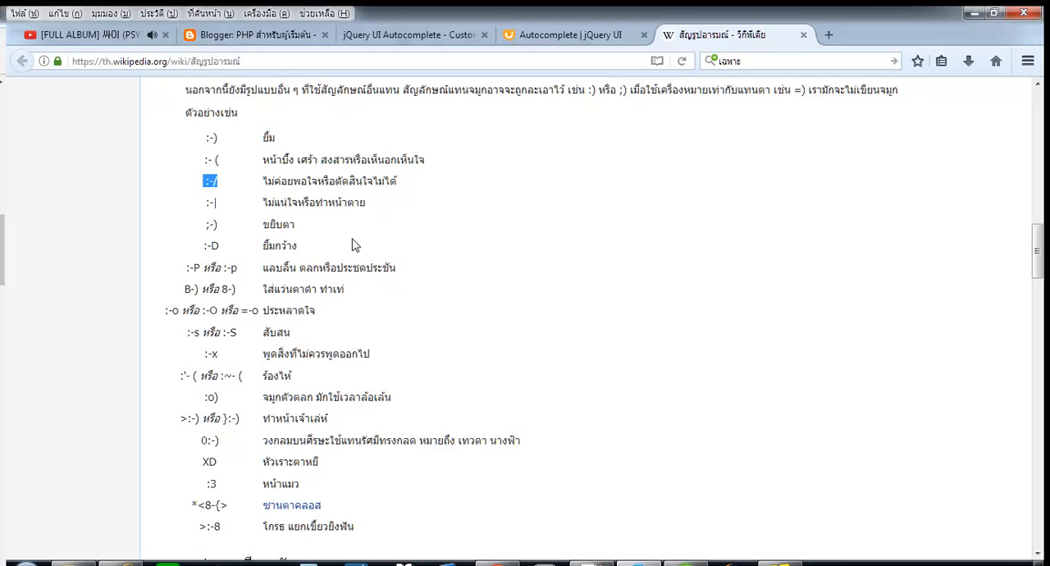
Step: Copy the Thai description of :-/ from Wikipedia and enter ยิ้ม in the local autocomplete field
double_click(328, 180)
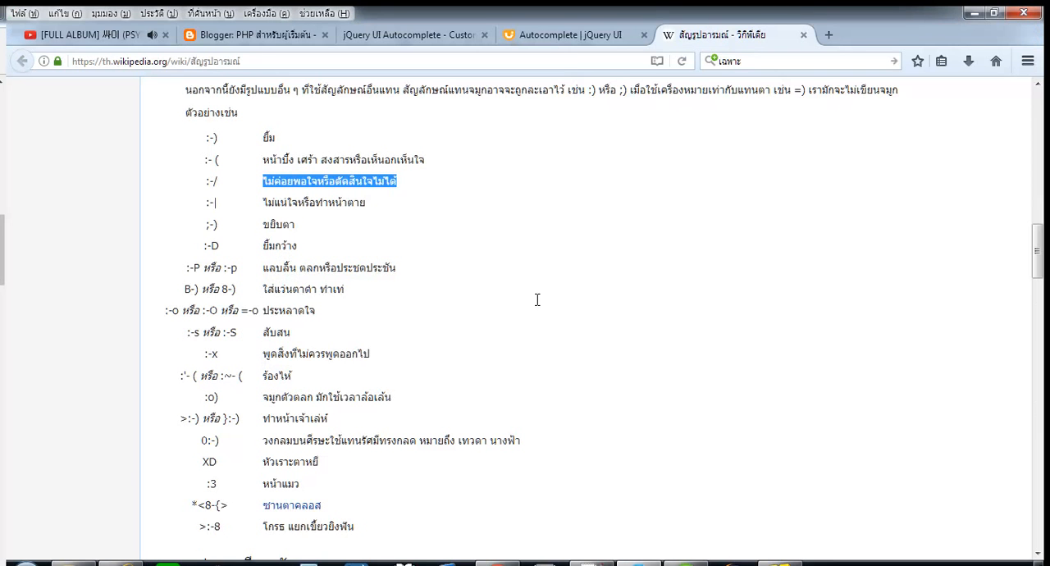
click(413, 34)
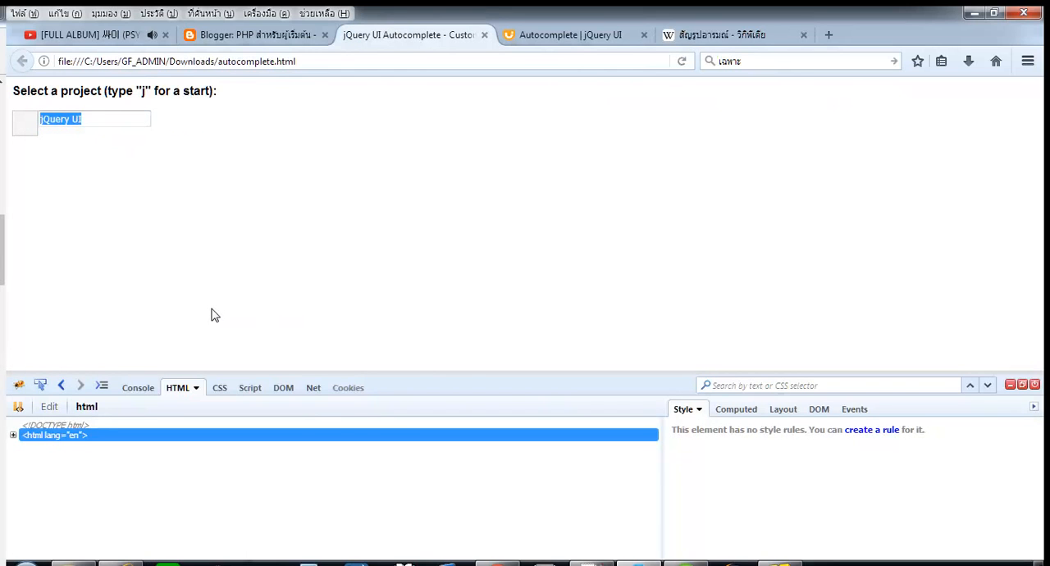
text(ยิ้ม")
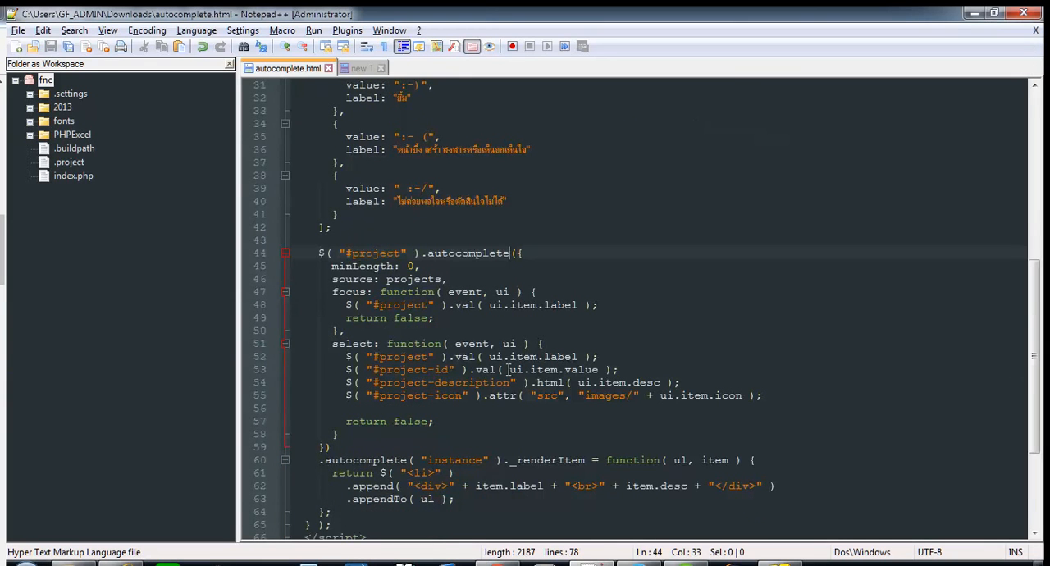
Step: In the _renderItem line use item.label and item.value so each suggestion shows the emoticon above its Thai label
click(472, 420)
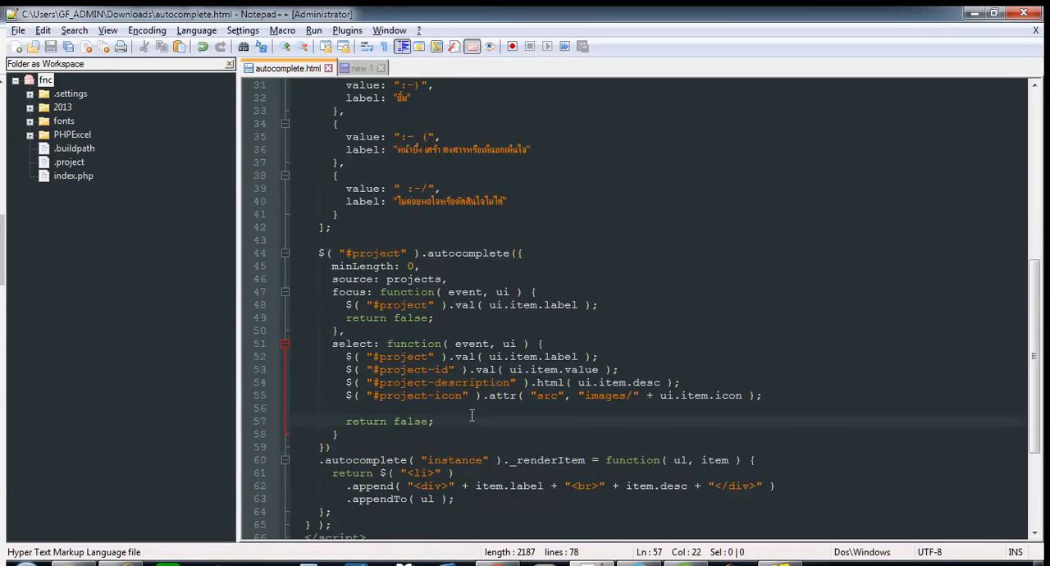
scroll(down, 3)
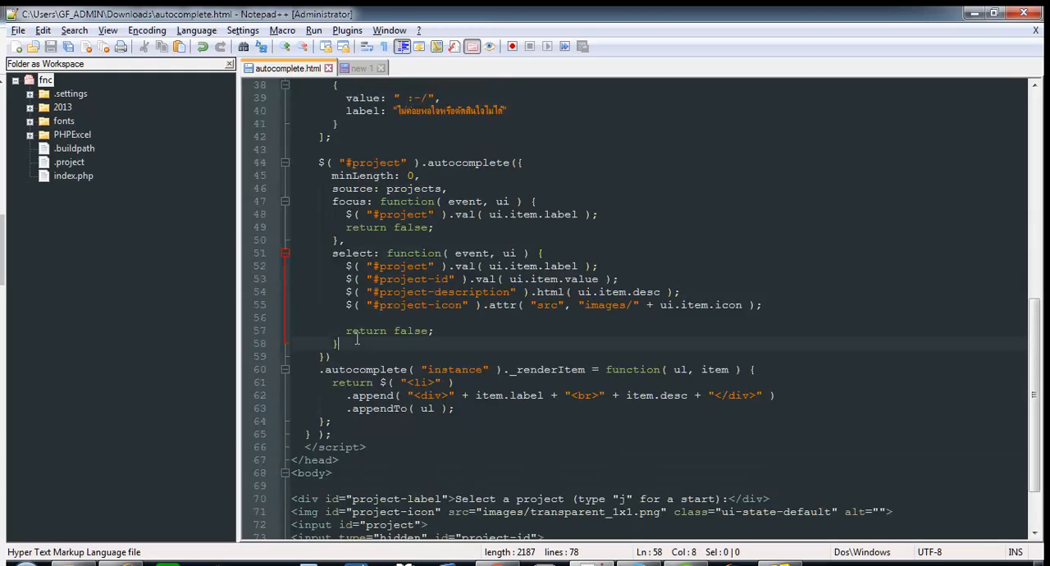
scroll(down, 3)
text(label)
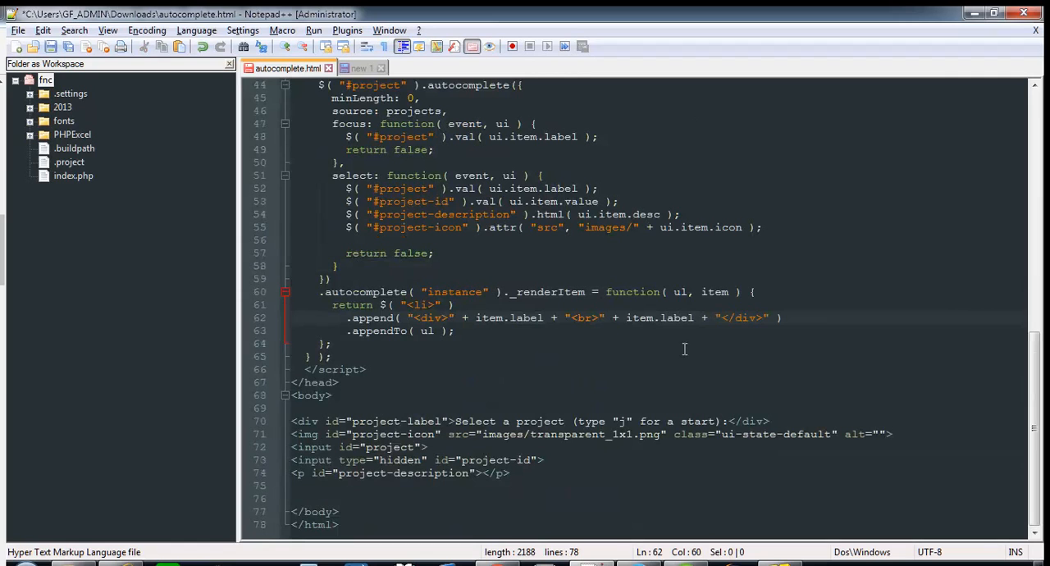
text(value)
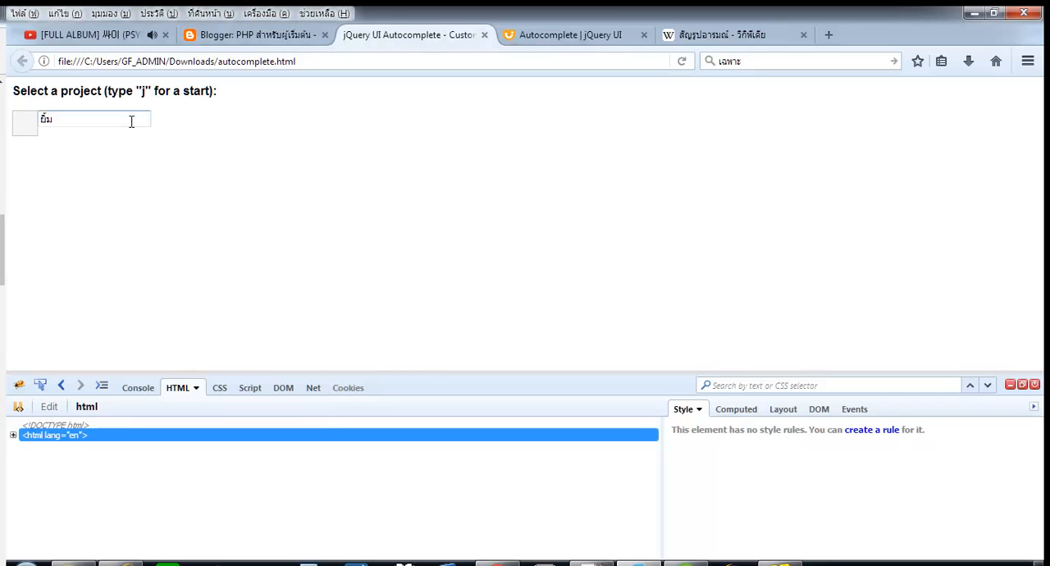
Step: Enter สง in the local field and choose the :-( suggestion
text(สง)
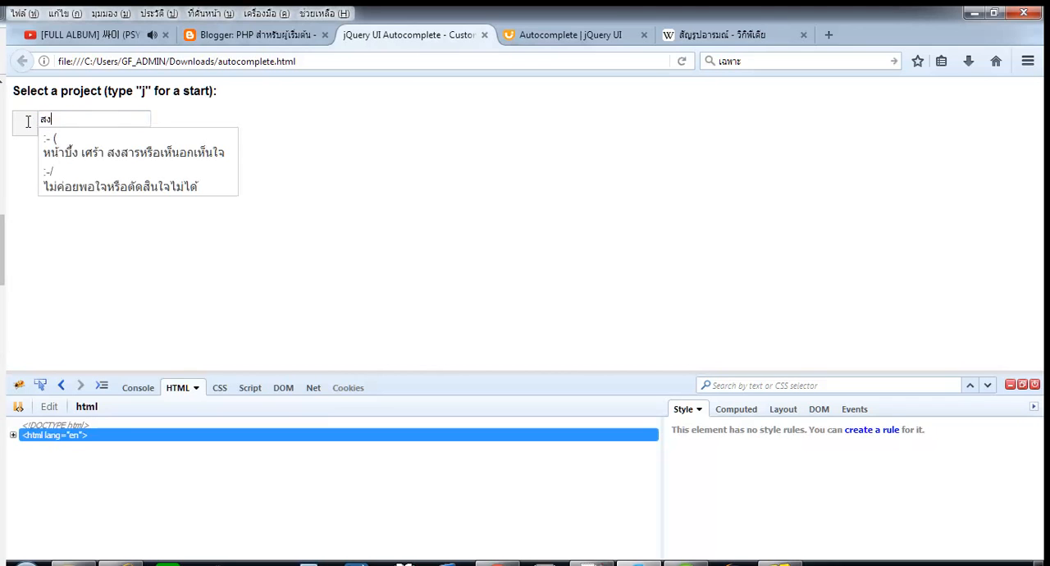
mouse_move(134, 152)
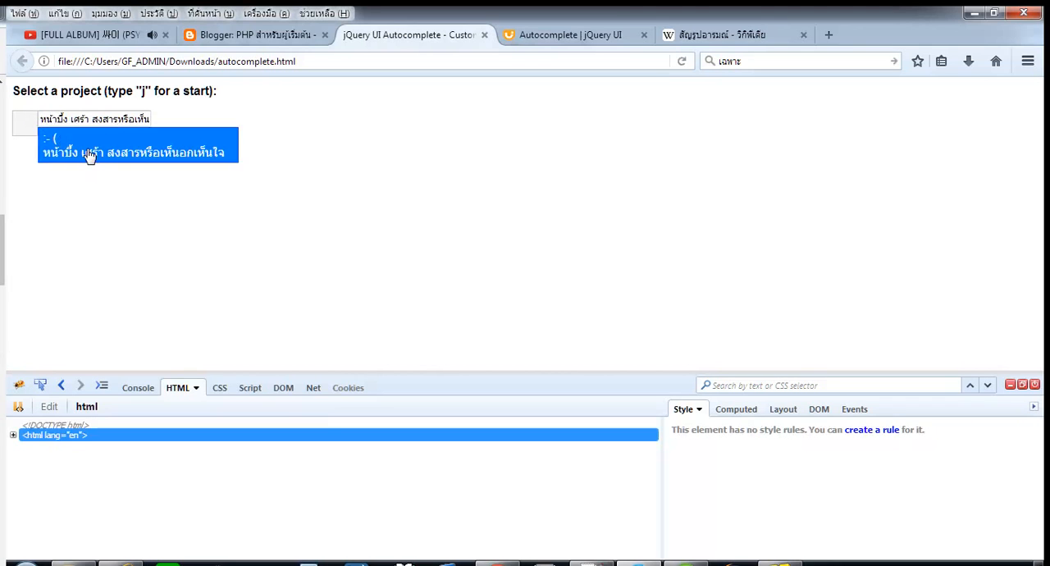
click(136, 153)
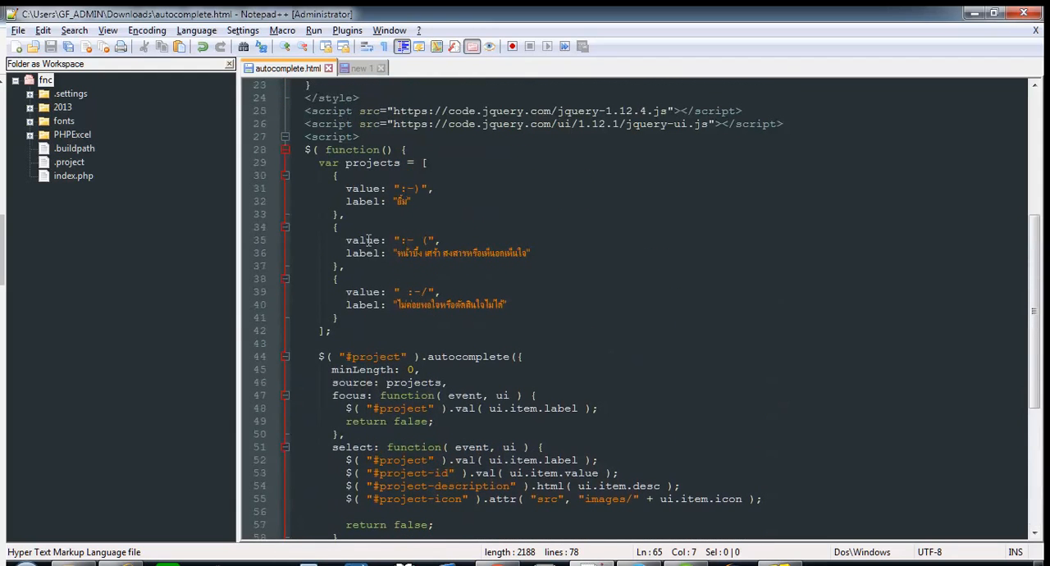
Step: Change ui.item.label to ui.item.value in the focus callback and select desc in the select callback
double_click(361, 253)
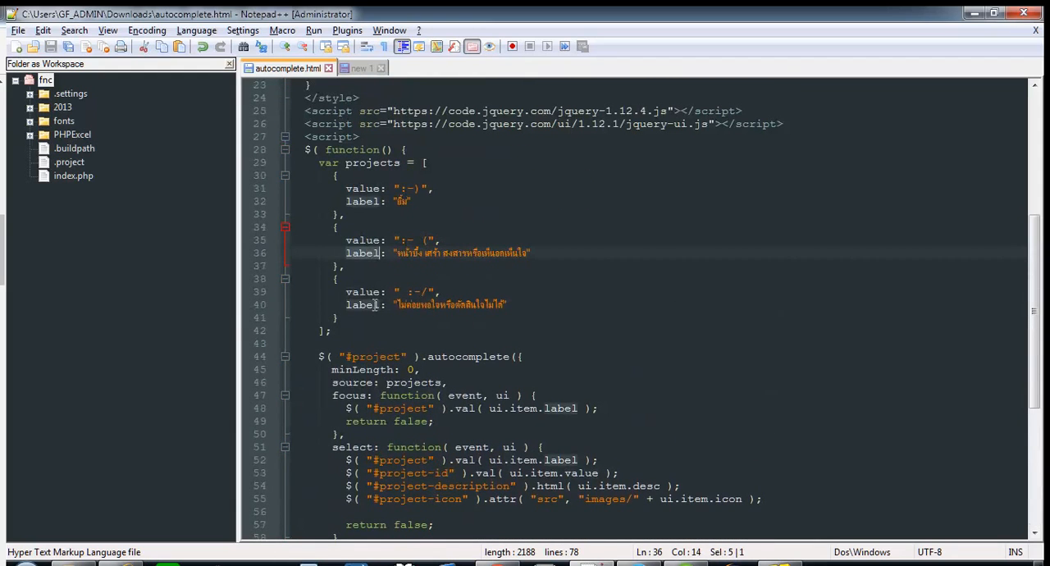
scroll(down, 3)
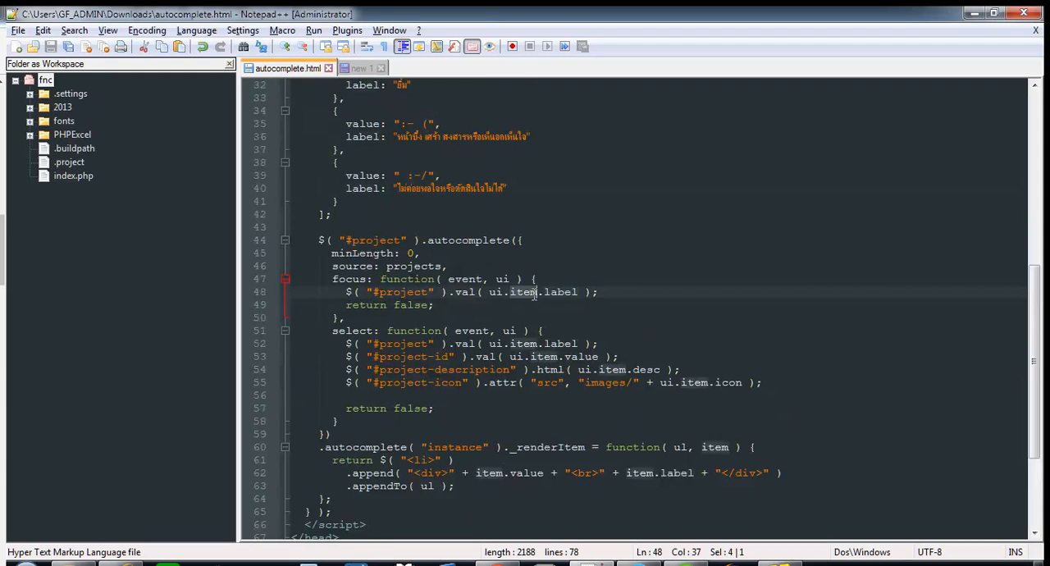
text(.value)
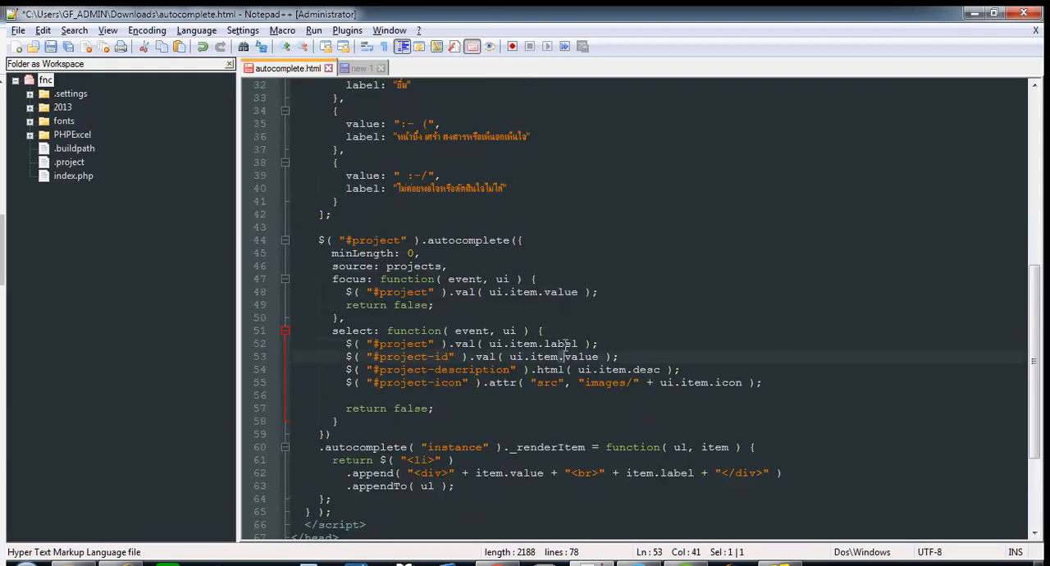
double_click(647, 369)
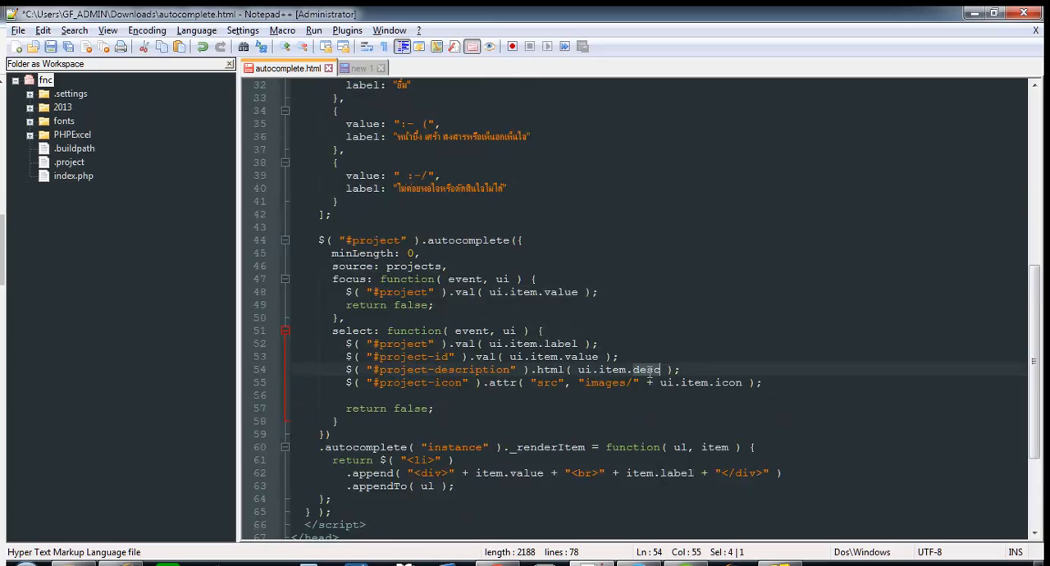
scroll(down, 3)
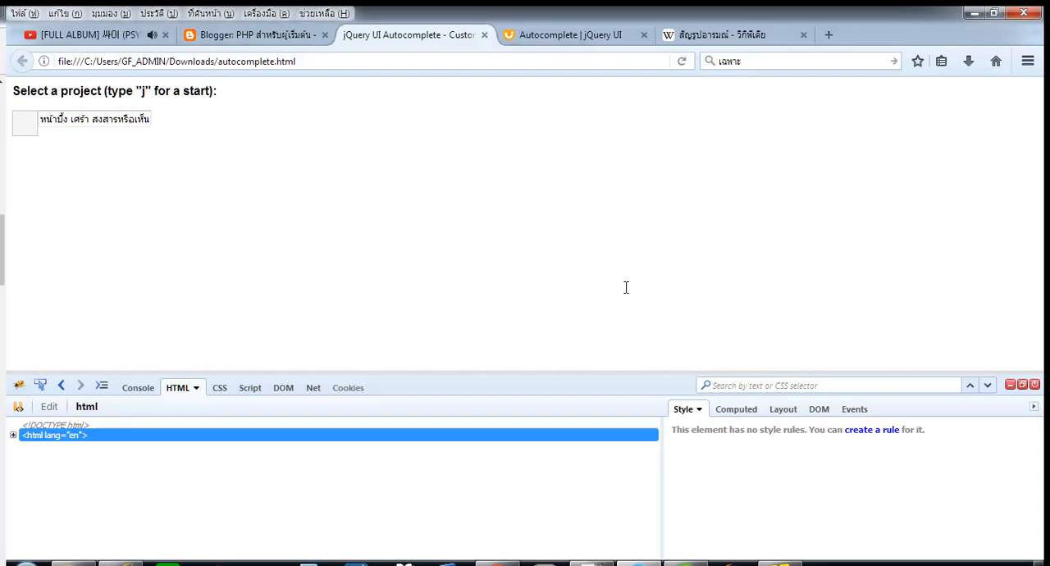
click(95, 118)
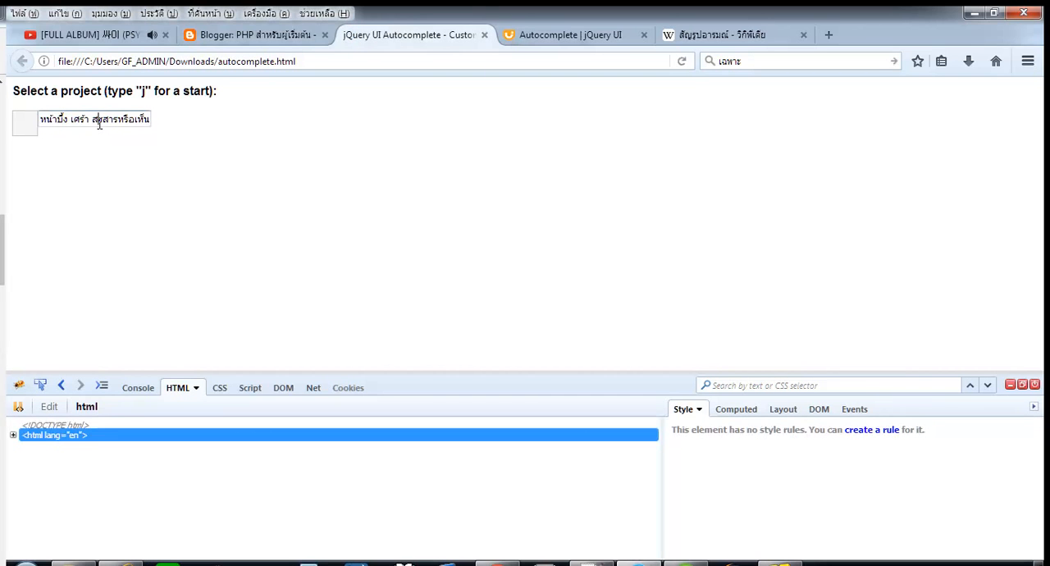
text(สง)
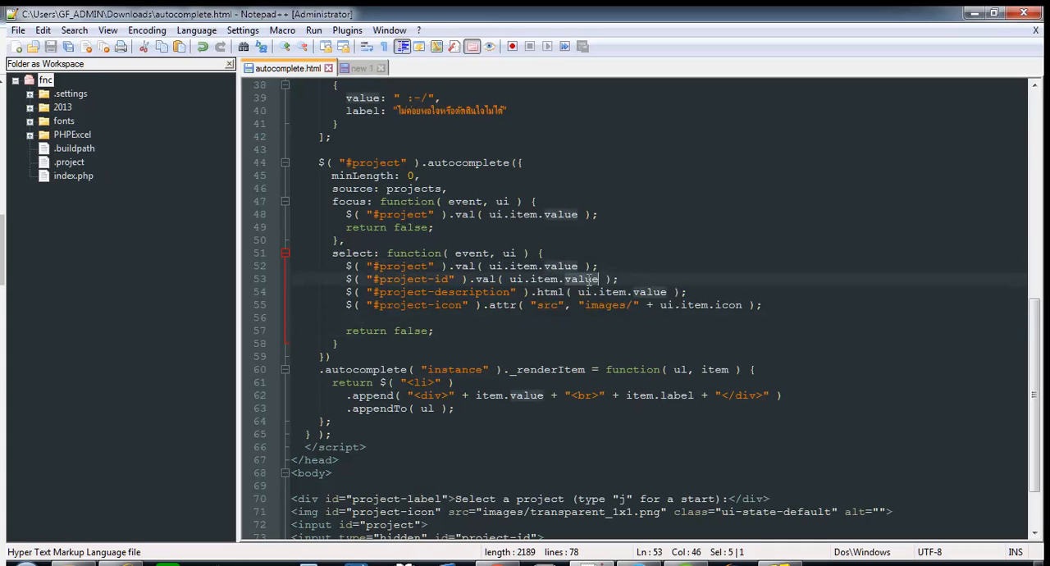
Step: Make the select callback's description html() use ui.item.label
text(l)
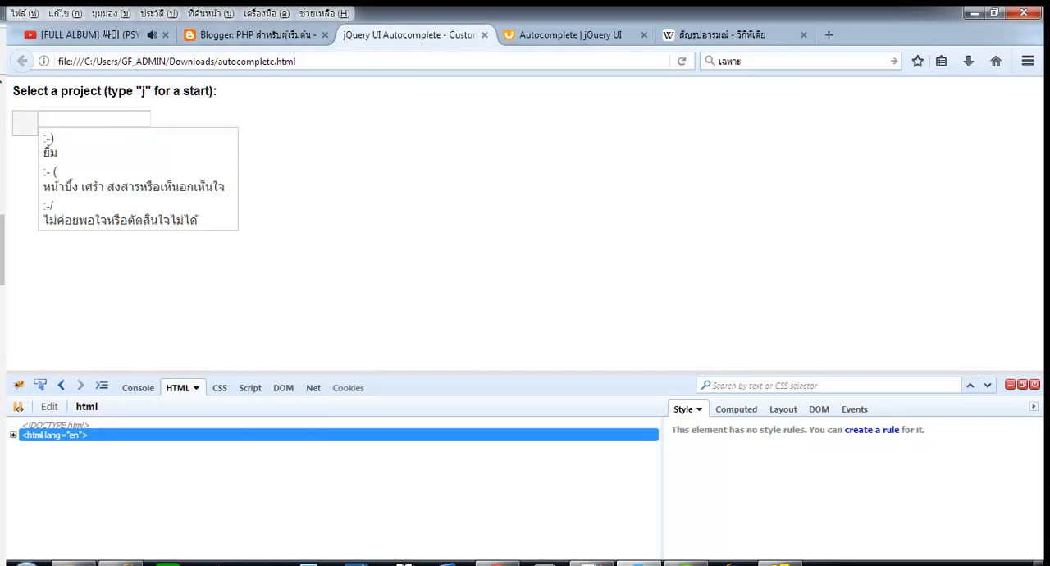
Step: Search ยิ้ม, choose the :-) suggestion, then return to the Wikipedia emoticon article
text(ยิ้ม)
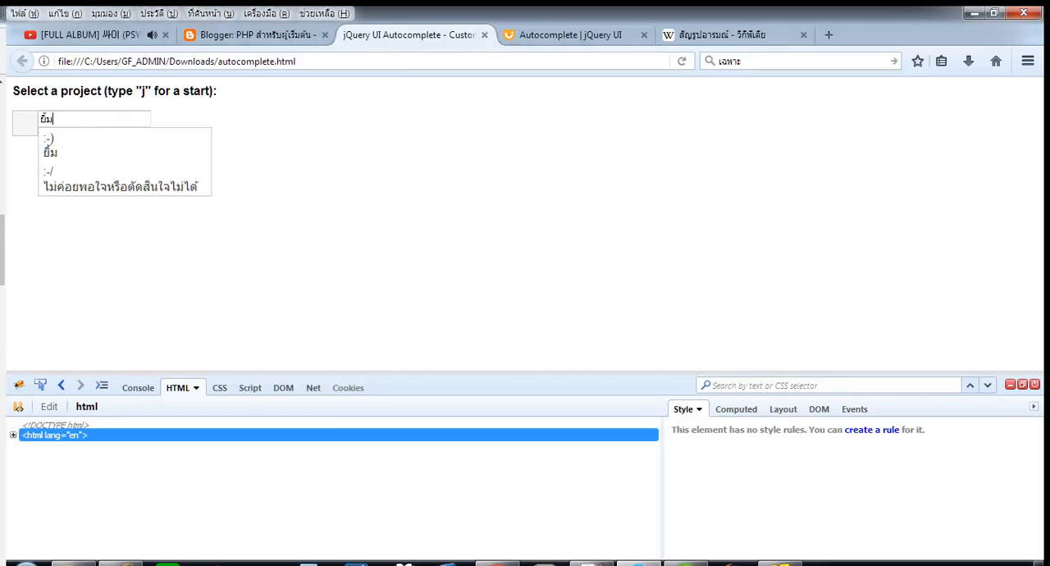
click(48, 138)
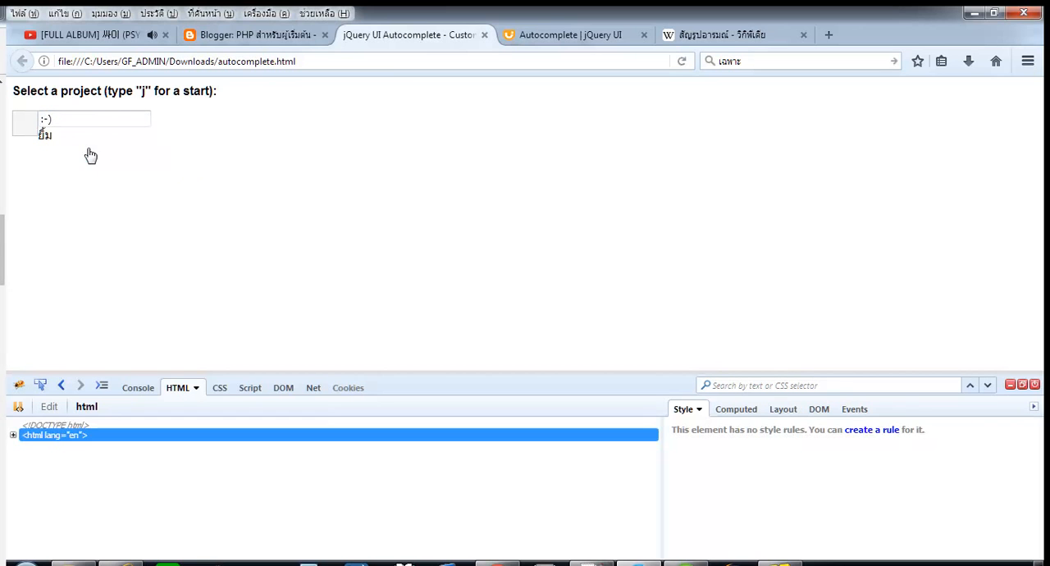
click(95, 122)
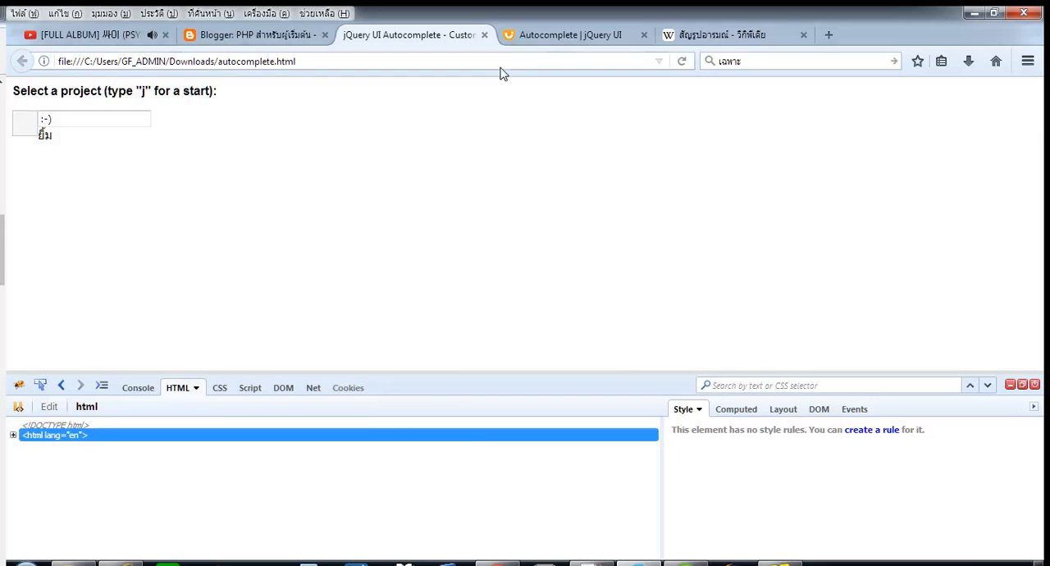
click(722, 34)
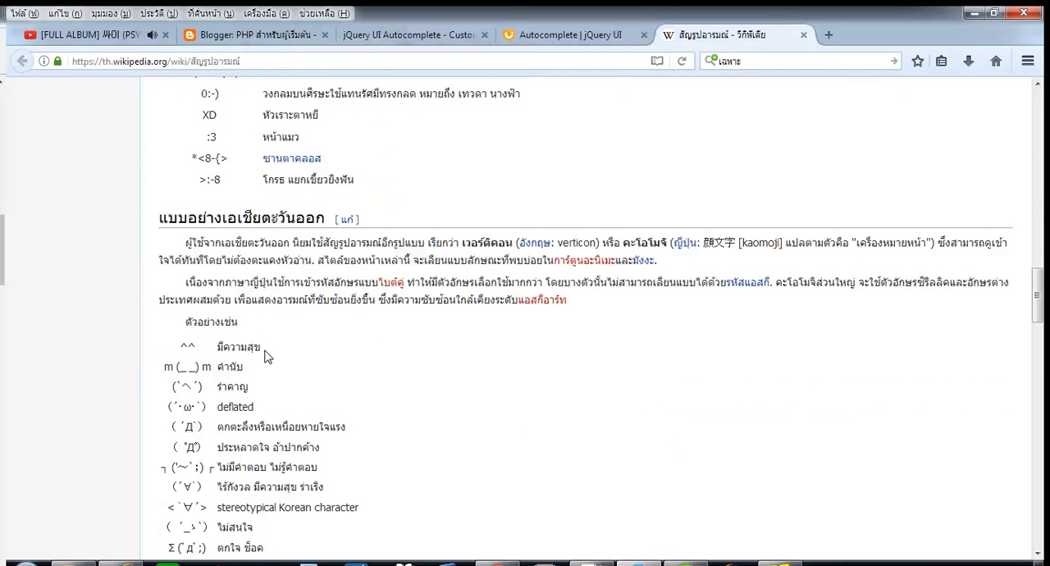
Step: Scroll the Thai Wikipedia emoticon article down to the Japanese-style emoticons table
scroll(down, 3)
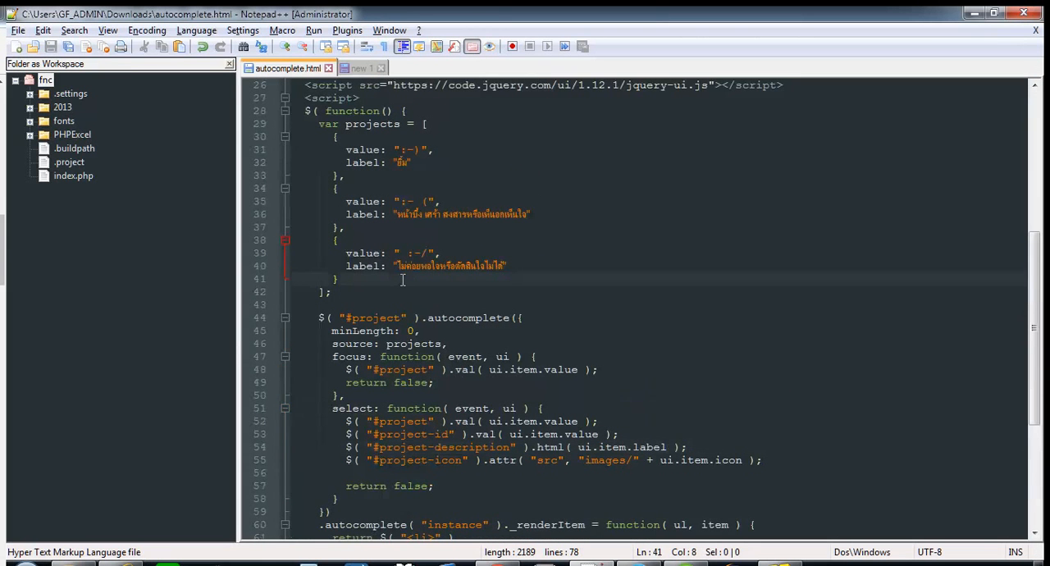
Step: Append a new projects entry with value "(^_^)" and label "ยิ้ม" after the :-/ emoticon
text(,)
key(Enter)
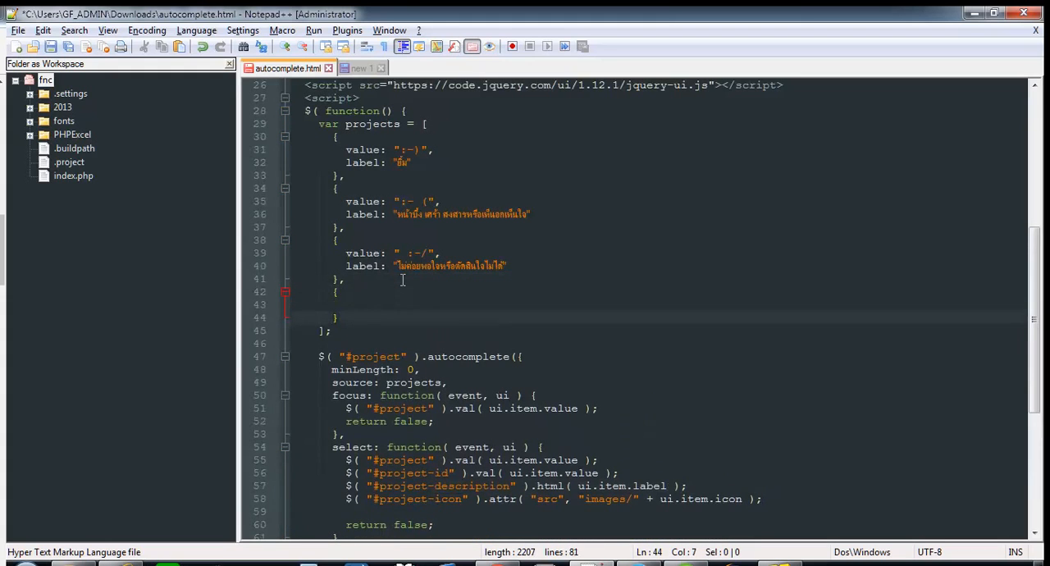
text(value :)
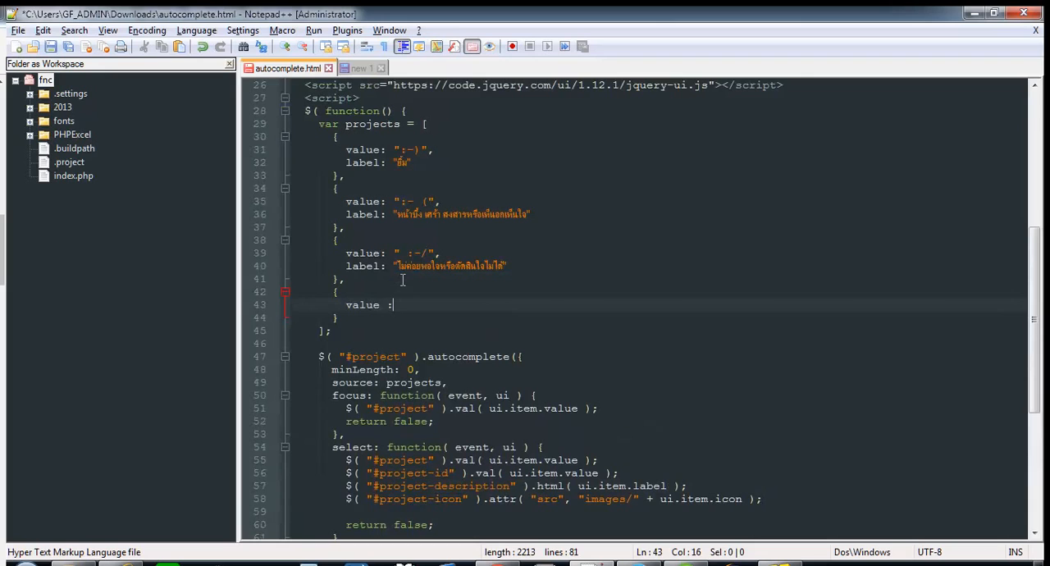
text("(^_^)")
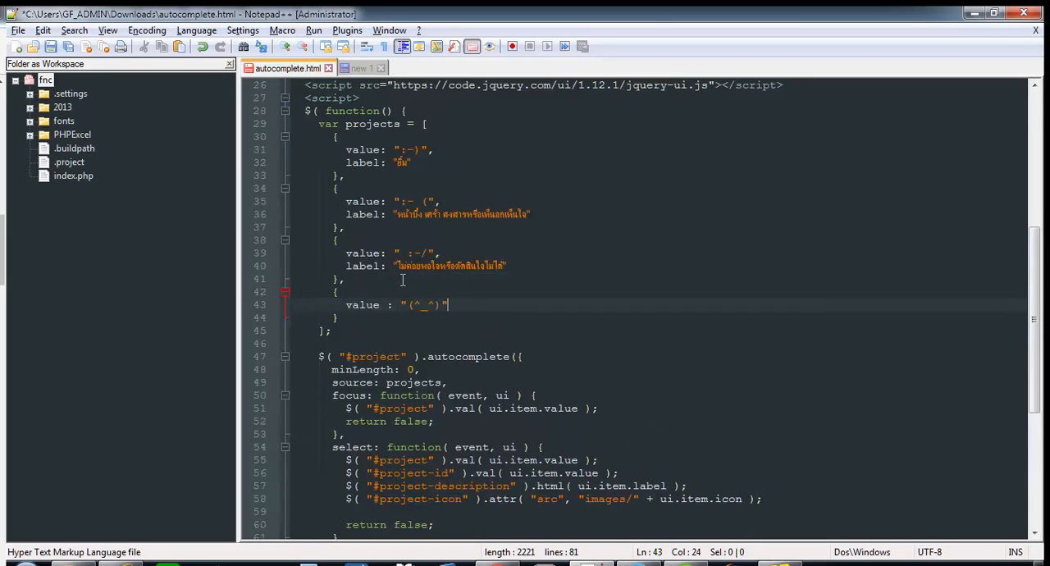
text(label :)
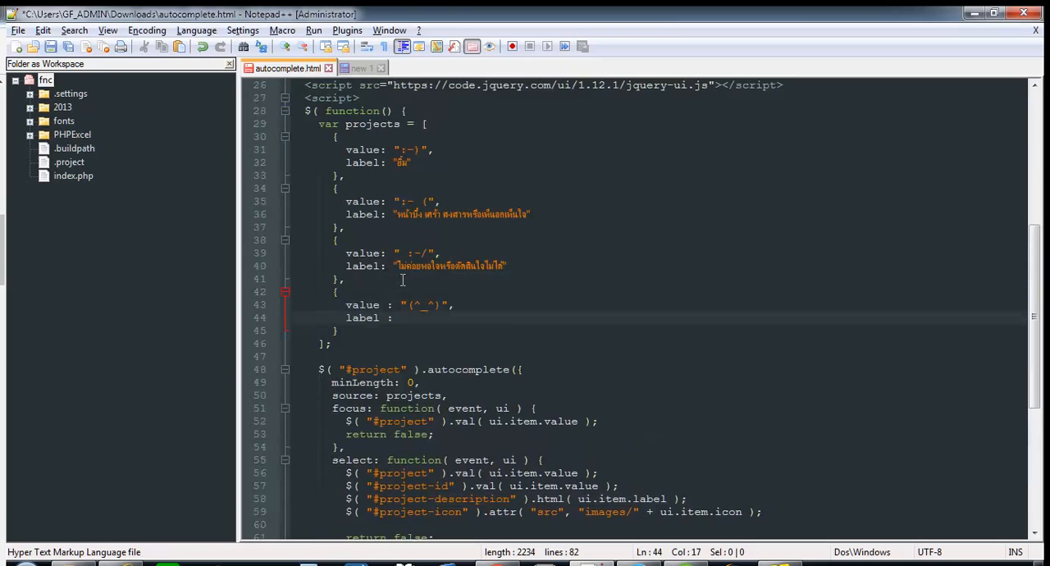
text("")
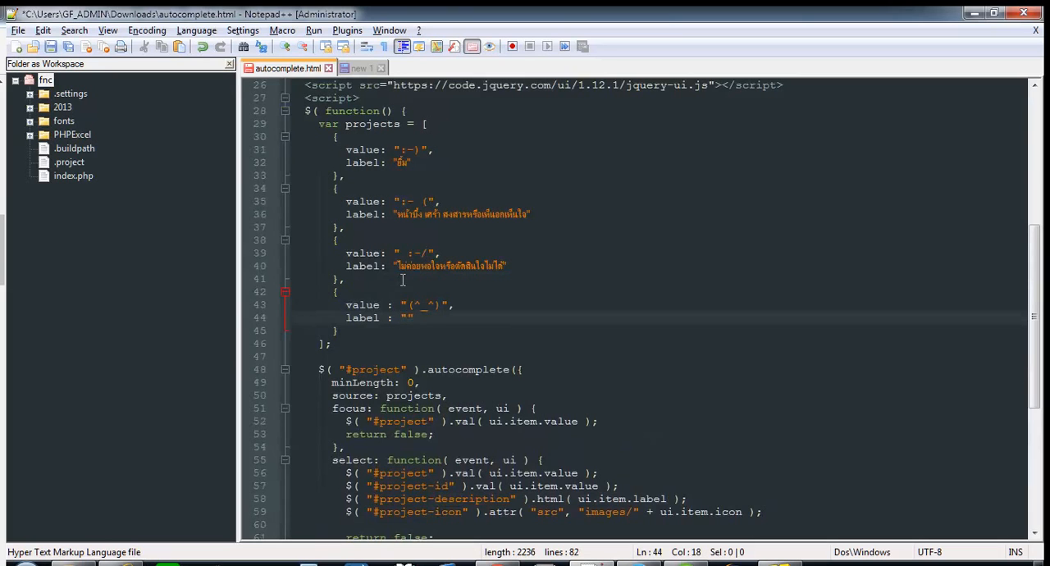
text(ยิ้ม)
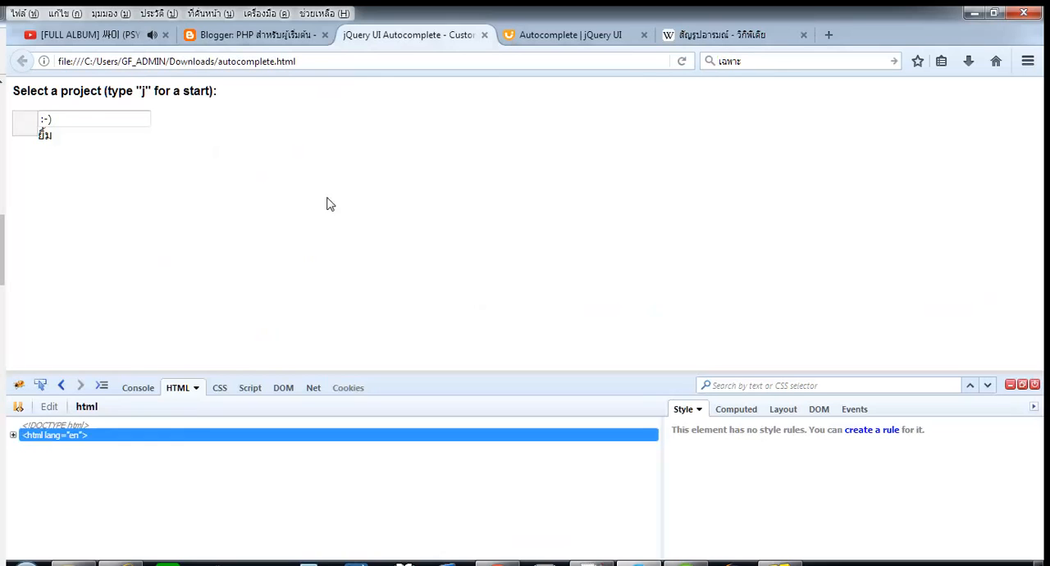
mouse_move(282, 387)
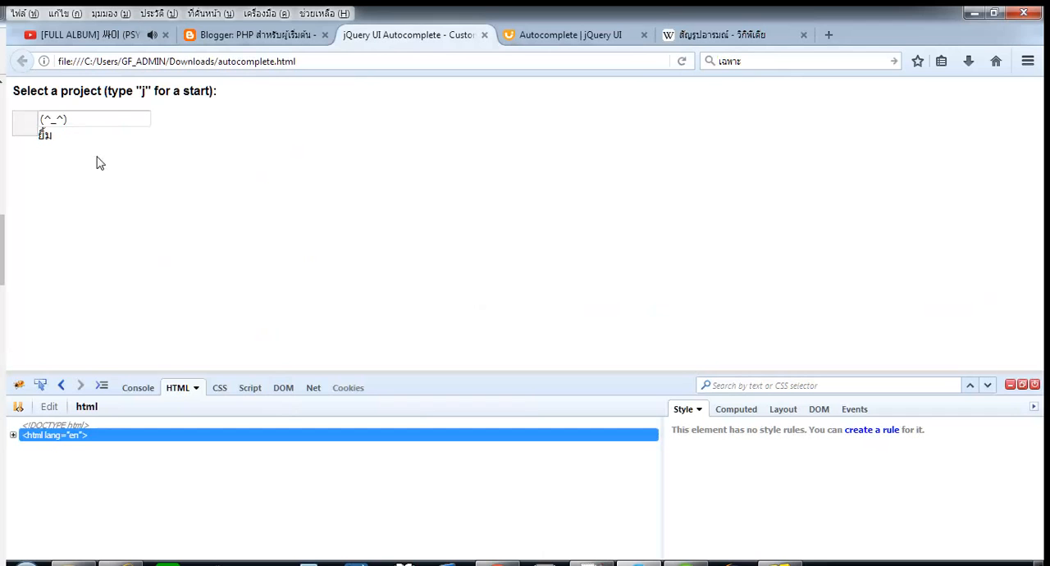
Step: Try ย and :-) in the autocomplete field to check the (^_^) suggestion appears
text(ย)
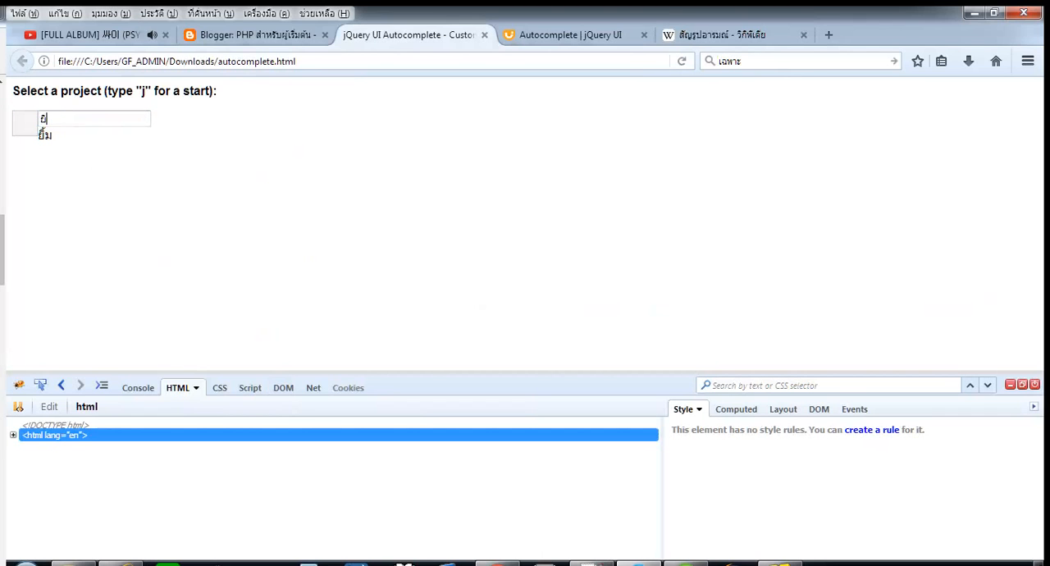
text(:-))
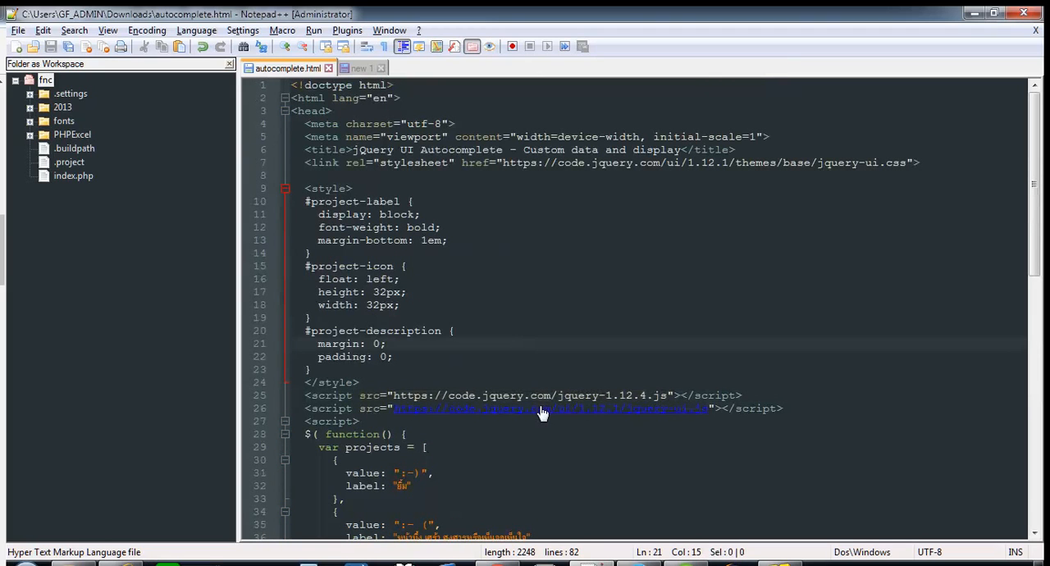
mouse_move(604, 163)
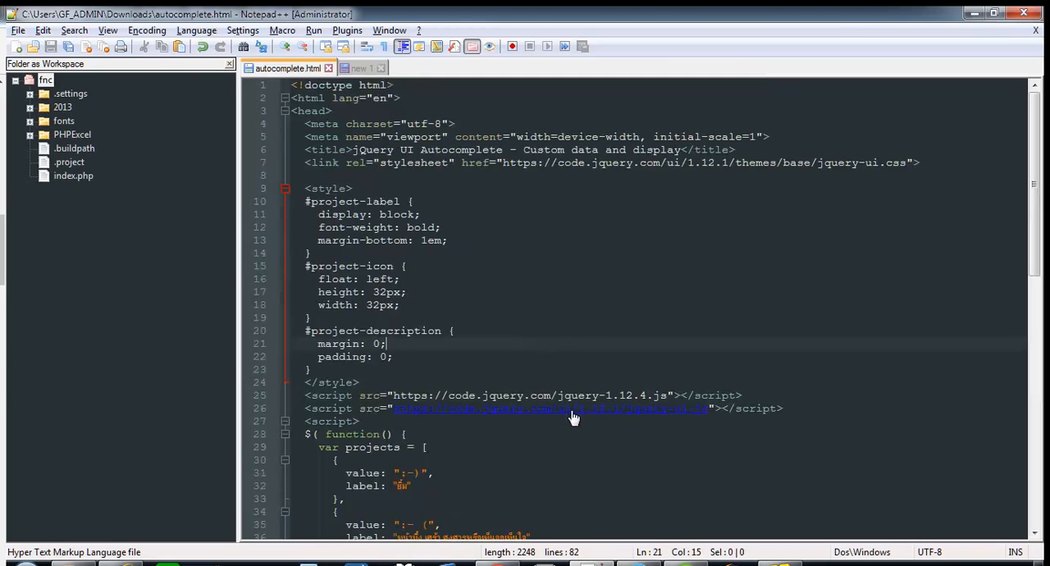
scroll(down, 3)
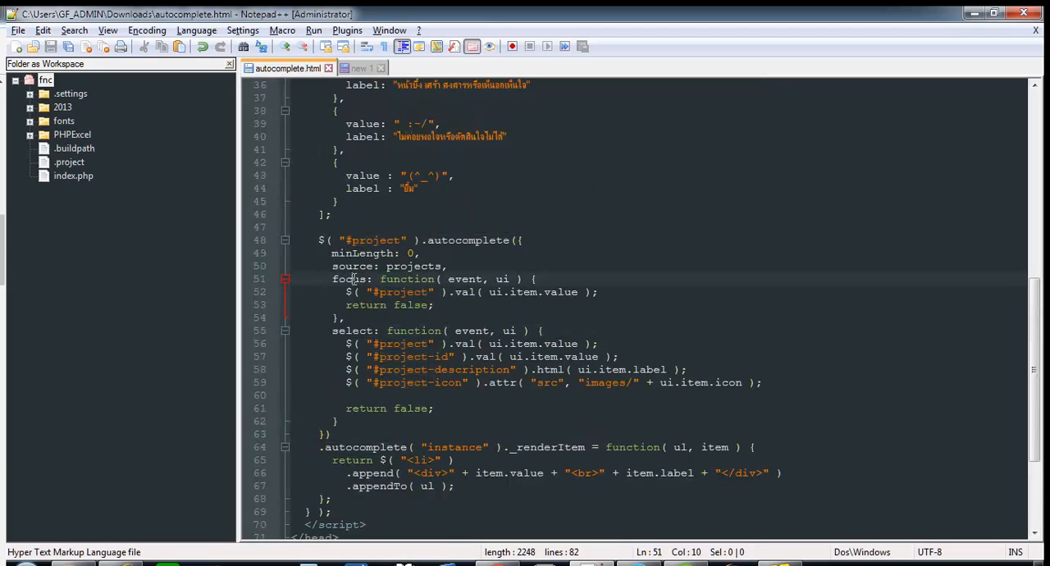
double_click(351, 279)
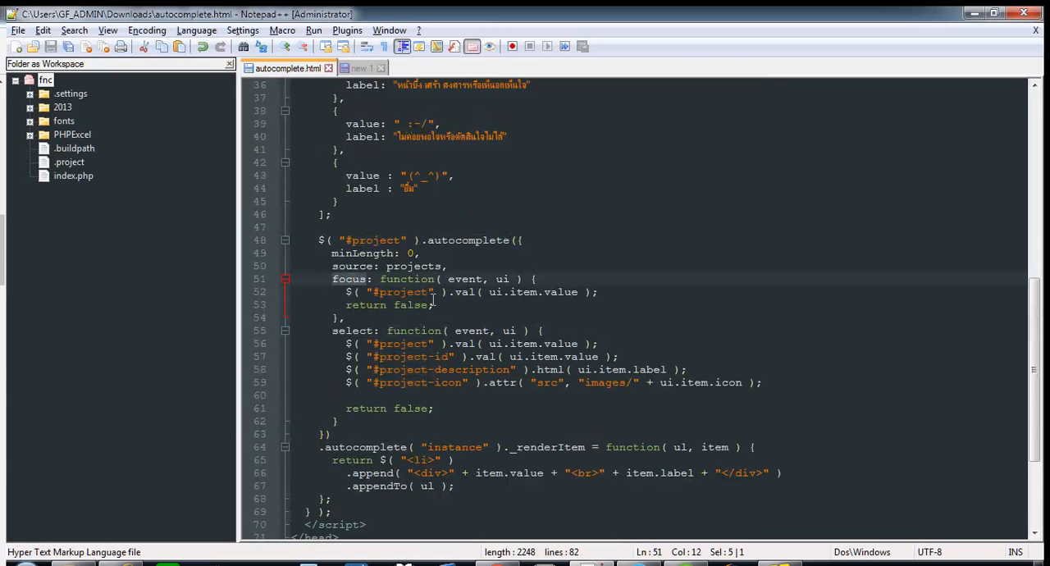